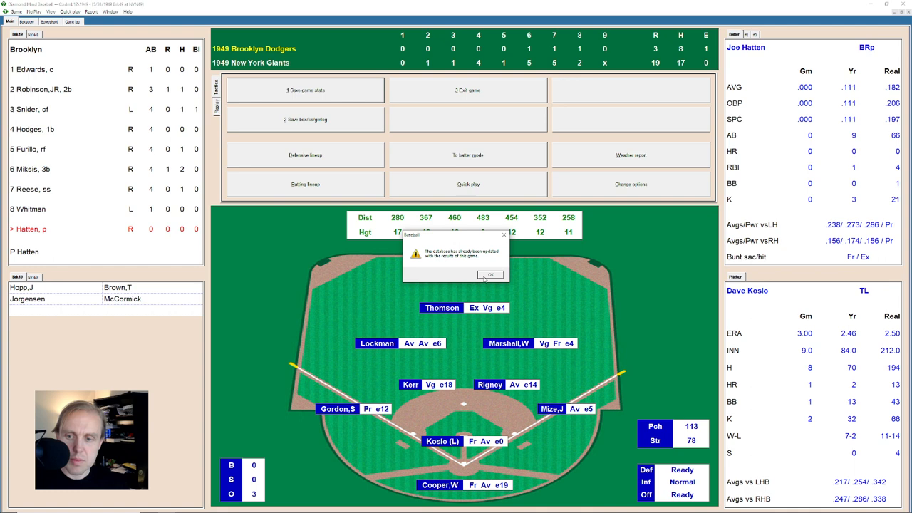
# Dismiss the statistics-updated notice to return to the season calendar and standings.
pyautogui.click(490, 275)
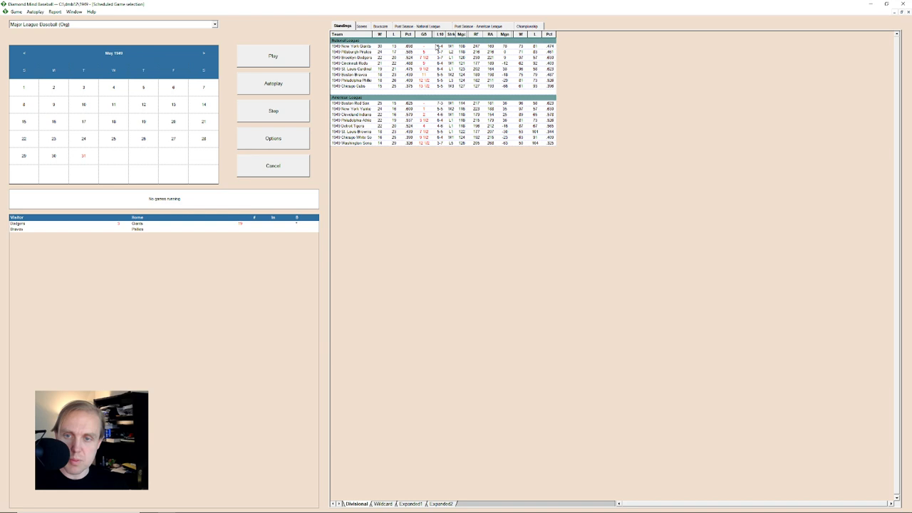
pyautogui.click(203, 52)
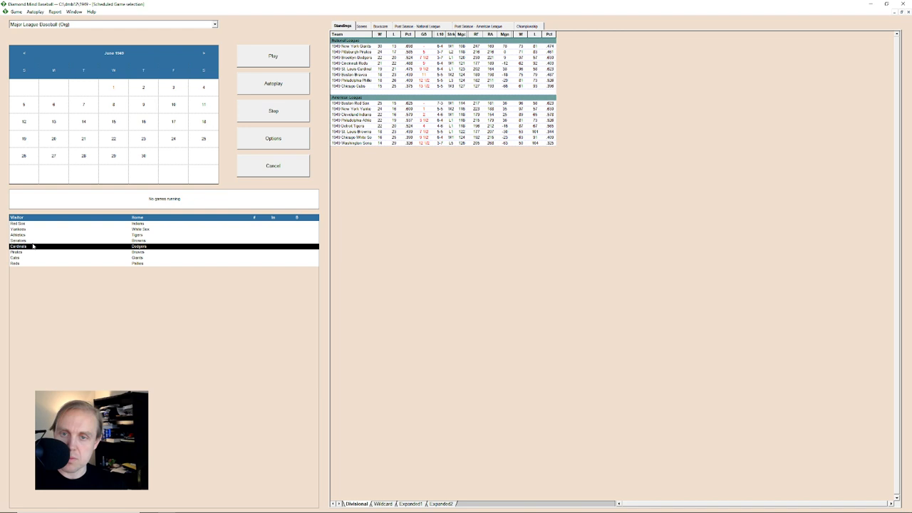
pyautogui.moveTo(440, 74)
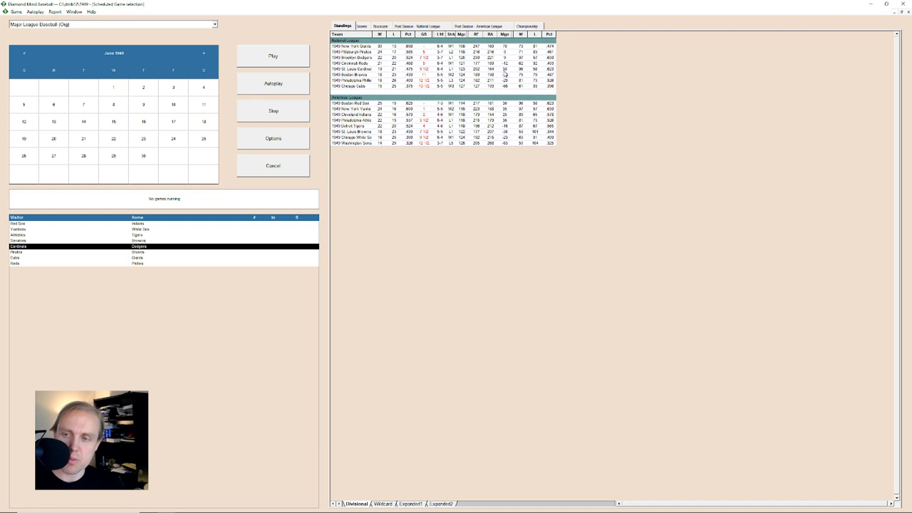
pyautogui.click(24, 53)
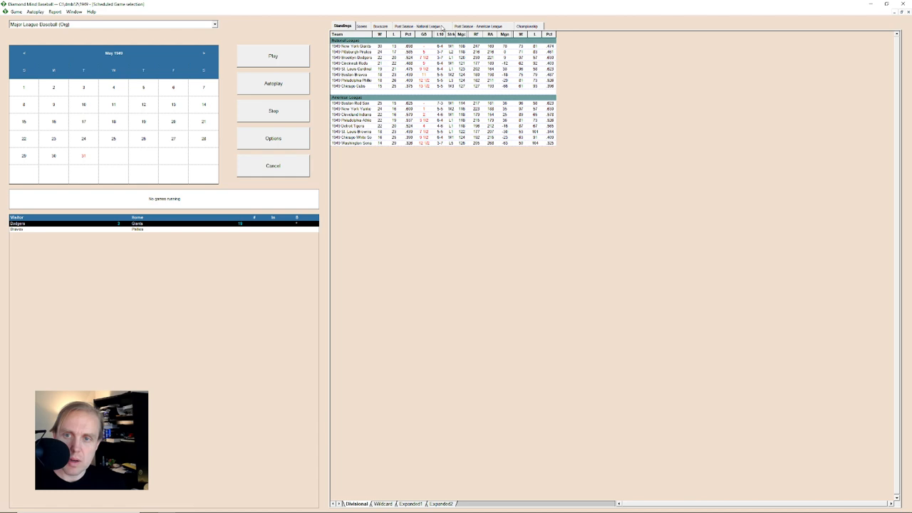
pyautogui.click(380, 25)
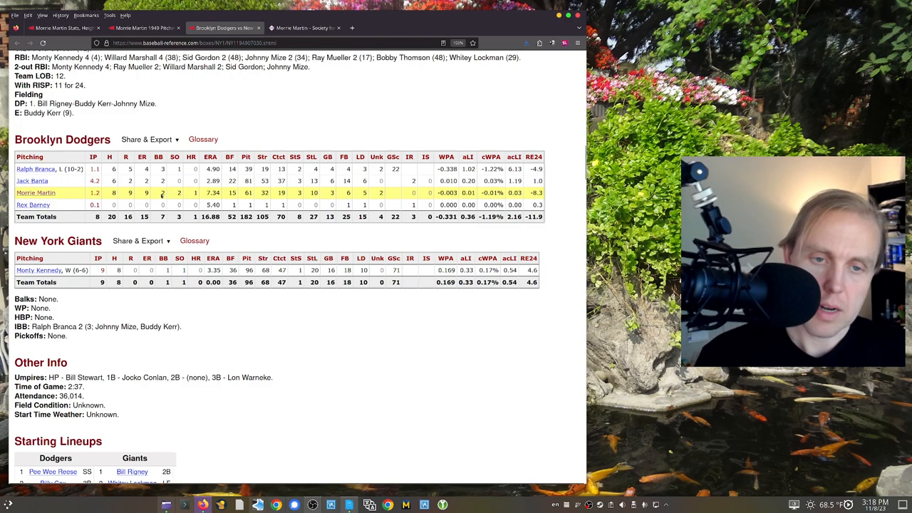
# Read the play-by-play for the 7th through 9th innings where Morrie Martin pitched.
pyautogui.scroll(-3)
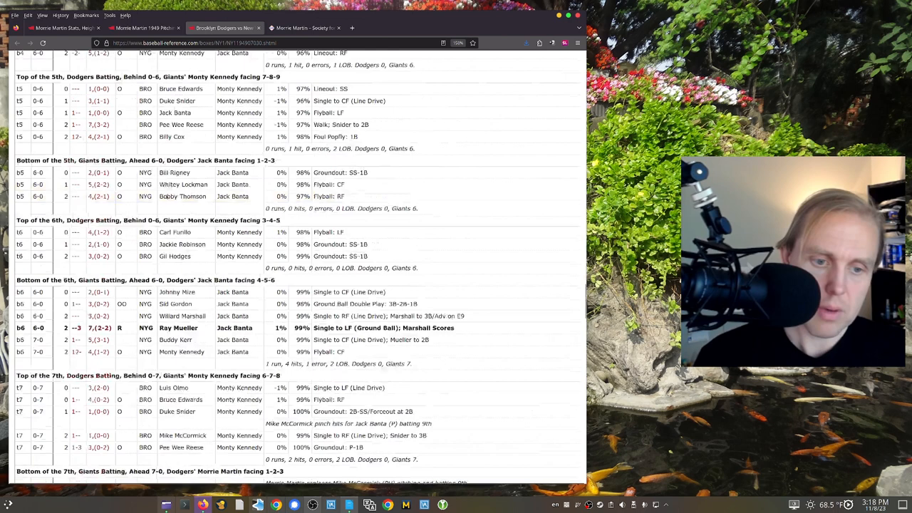
pyautogui.scroll(-3)
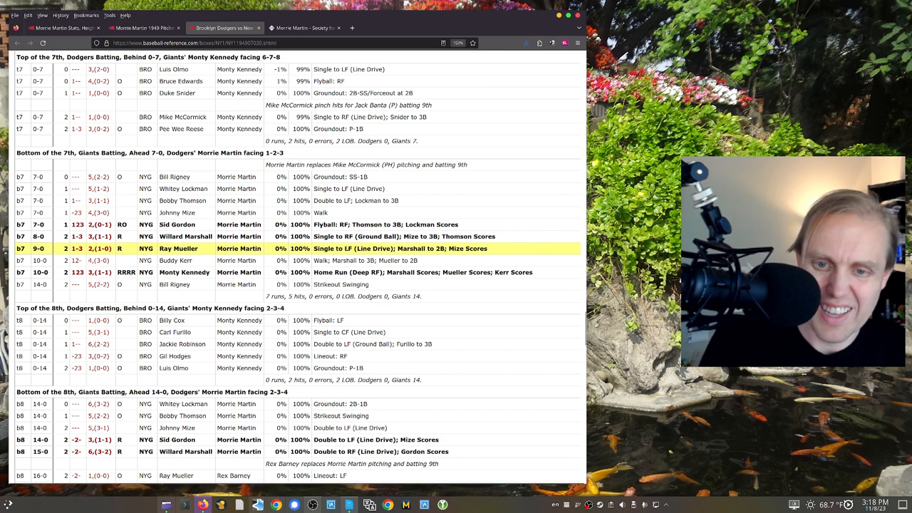
pyautogui.scroll(-3)
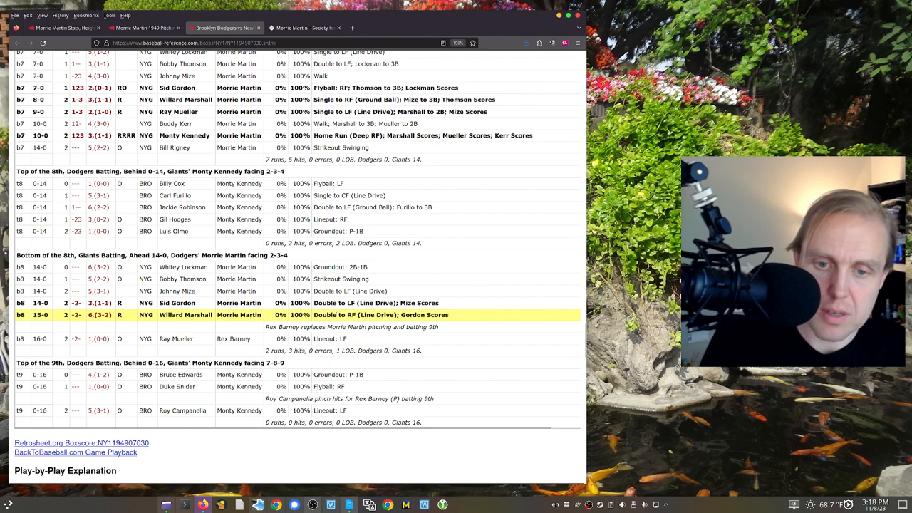
pyautogui.scroll(3)
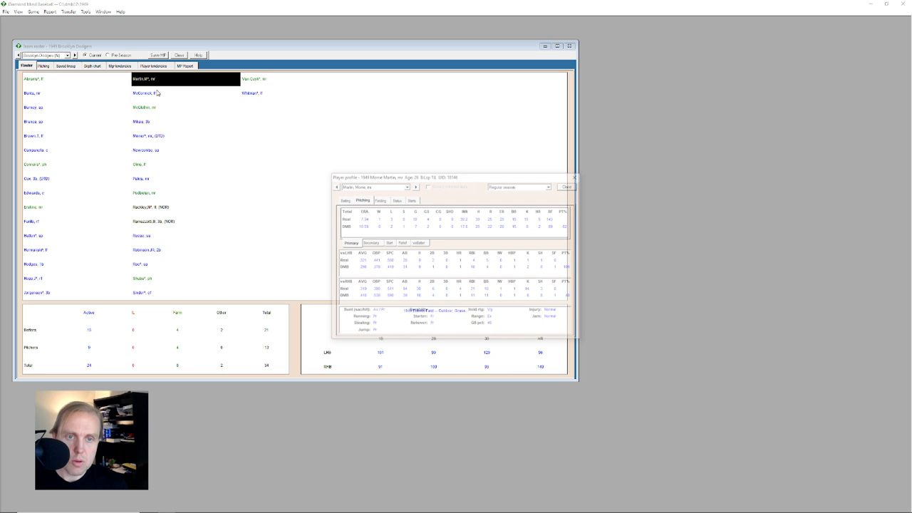
# Close the pitcher profile and view a Dodgers player's individual tendency settings.
pyautogui.click(567, 187)
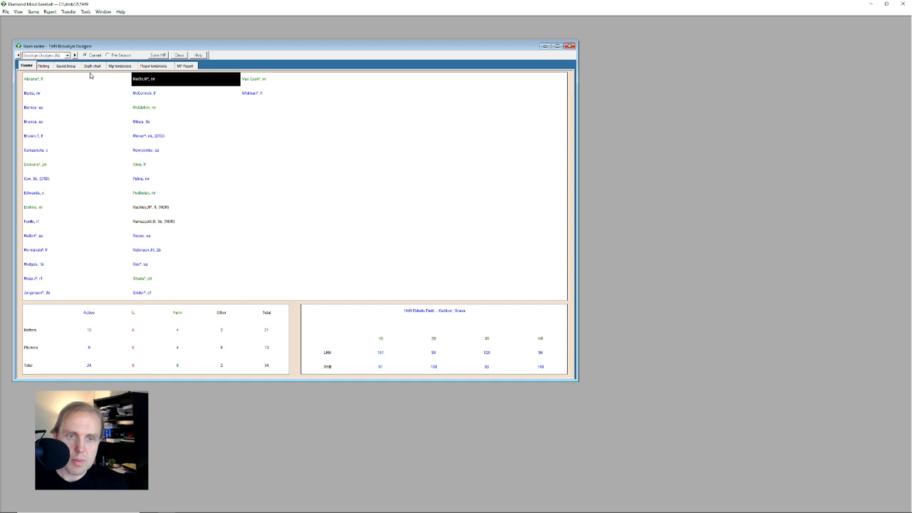
pyautogui.click(155, 66)
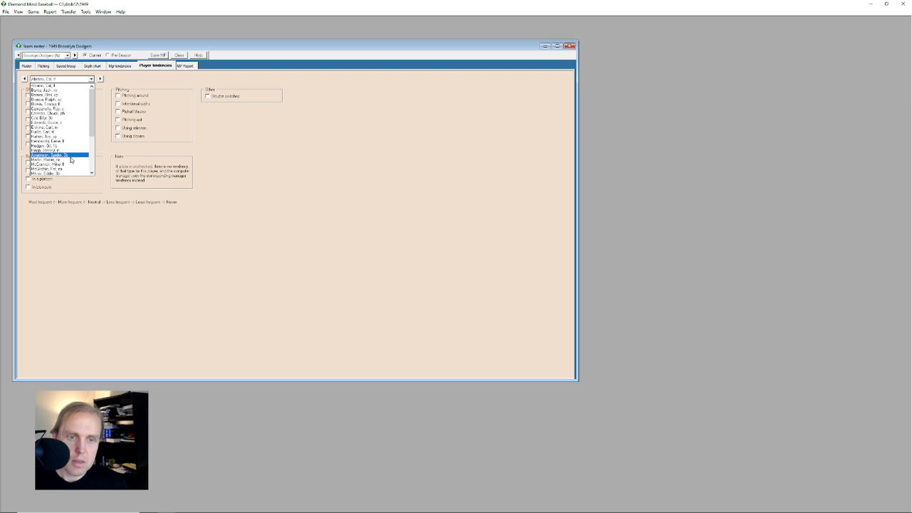
pyautogui.click(47, 159)
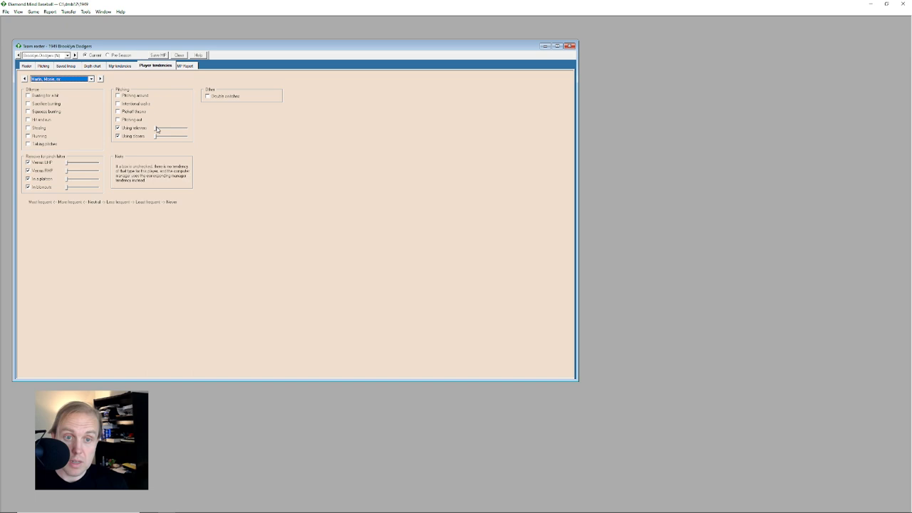
pyautogui.moveTo(31, 168)
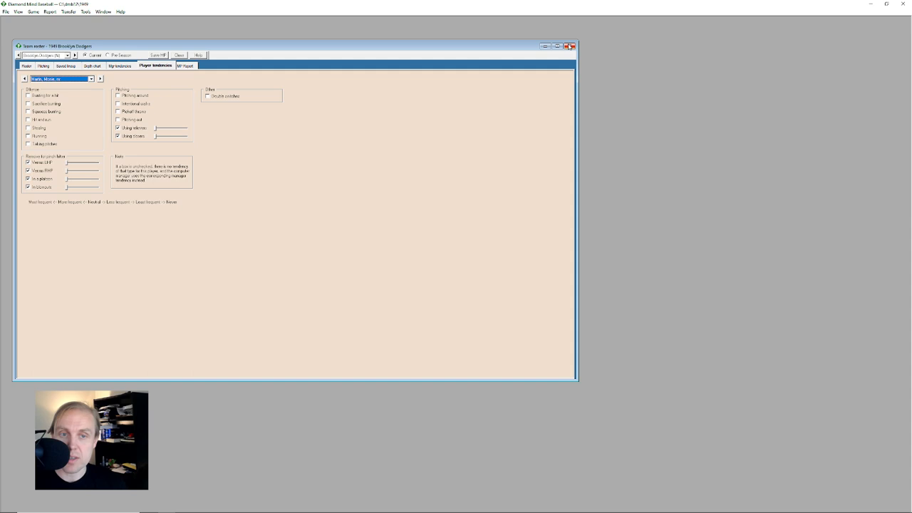
# Switch to the Dodgers' manager tendency settings for offense, pitching and defense.
pyautogui.click(121, 65)
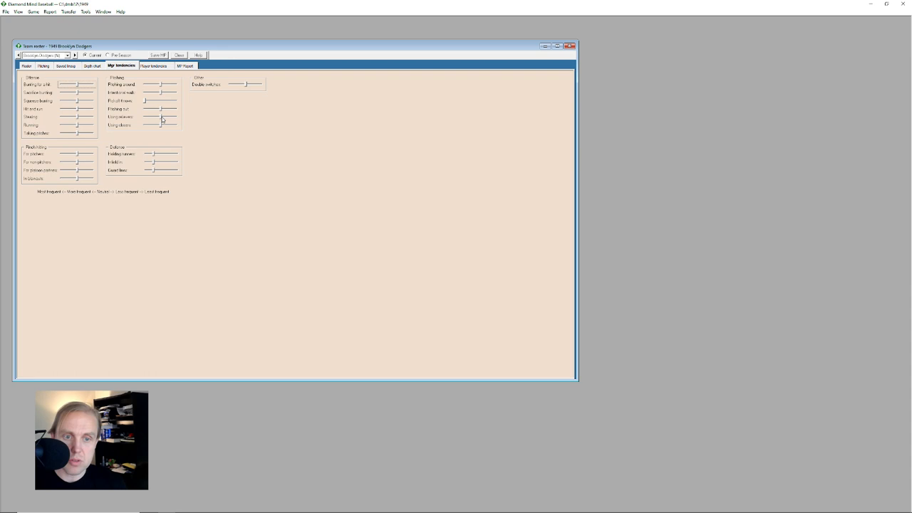